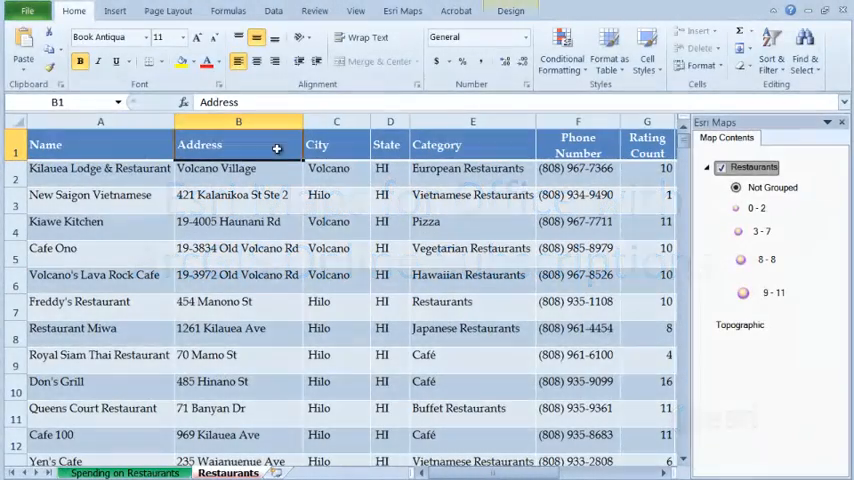
# Sign in to ArcGIS from the Esri Maps ribbon as user 'mzurn6'.
pyautogui.click(400, 10)
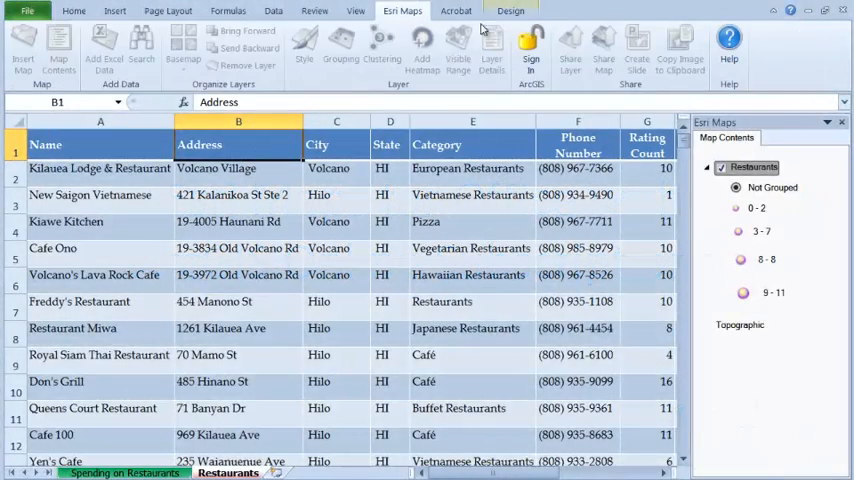
pyautogui.click(540, 50)
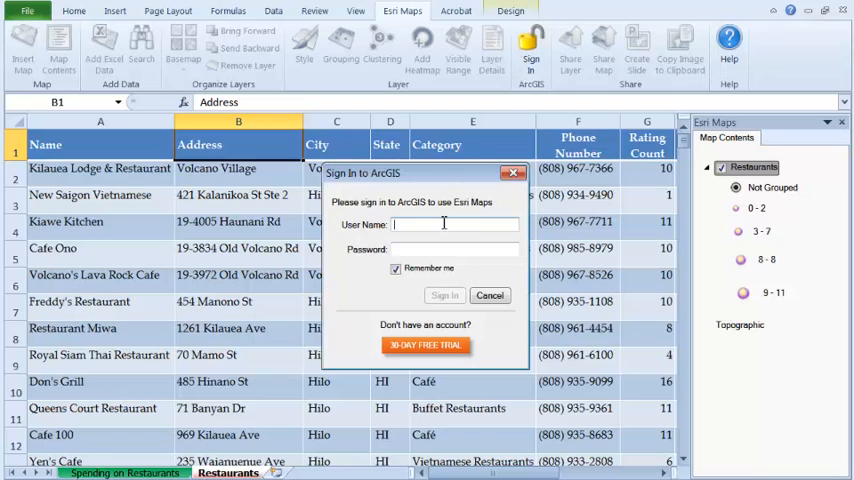
pyautogui.write('mzurn6')
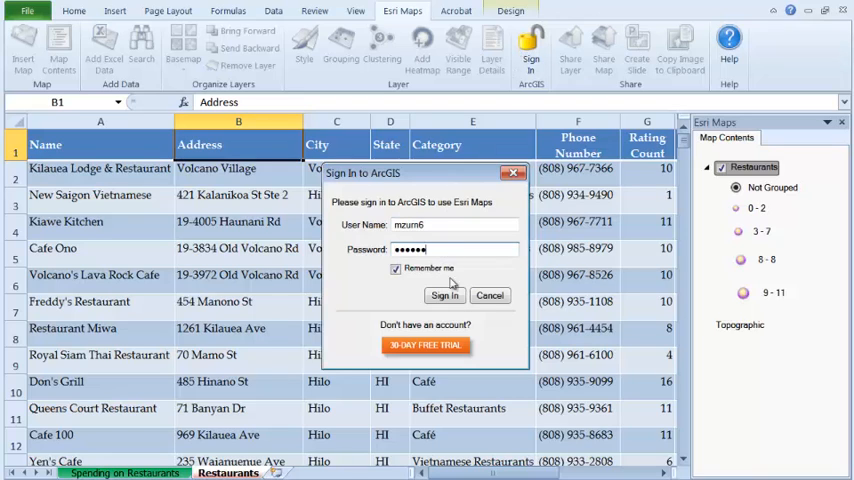
pyautogui.click(444, 296)
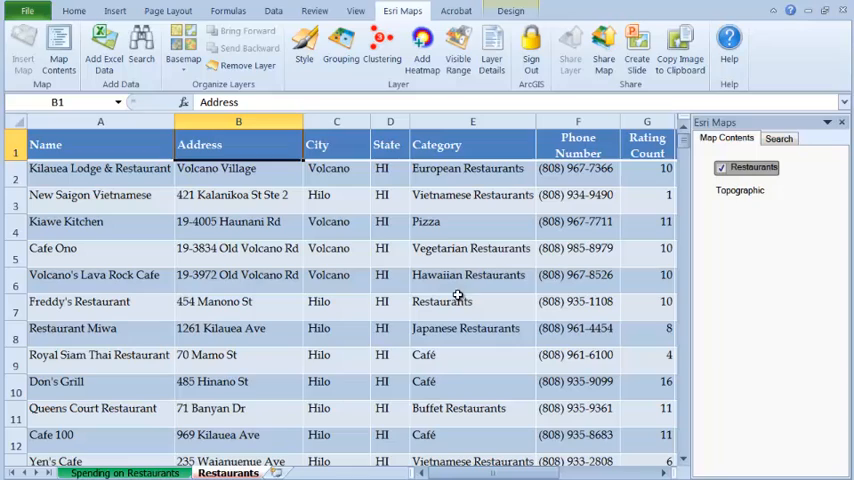
# Show the Spending at Restaurants map, page through a restaurant cluster's pop-ups, and check Holualoa zip spending.
pyautogui.click(780, 138)
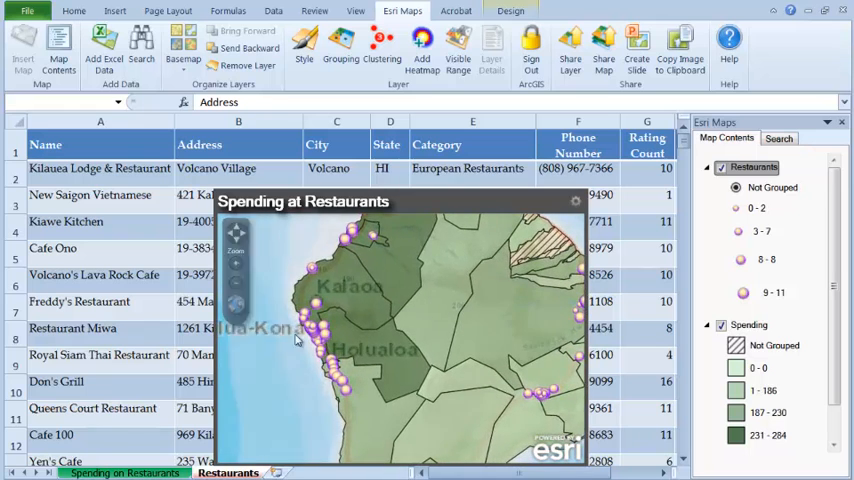
pyautogui.click(320, 332)
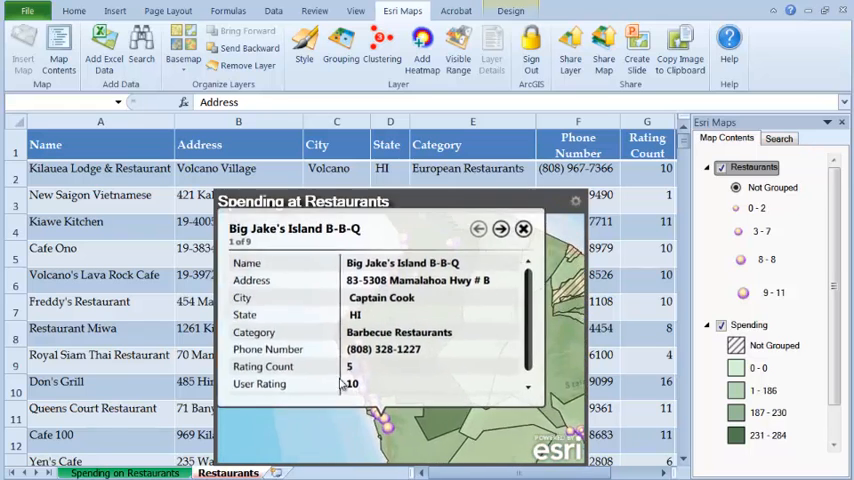
pyautogui.click(500, 228)
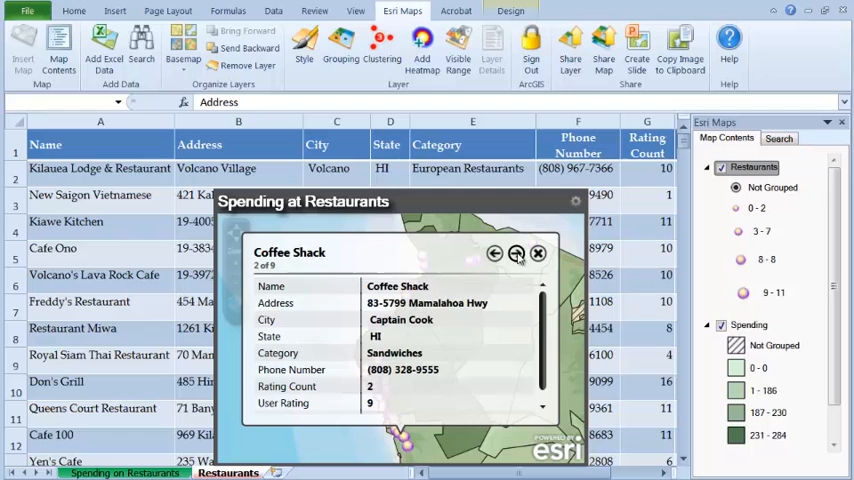
pyautogui.click(536, 252)
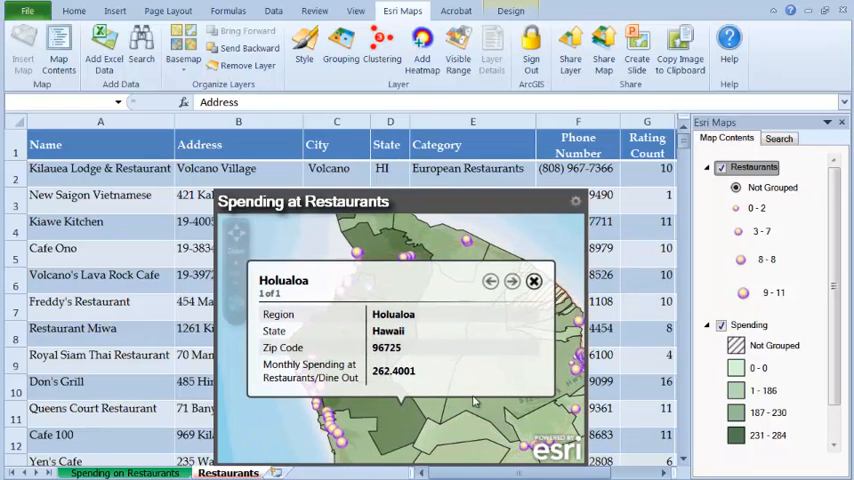
pyautogui.click(534, 280)
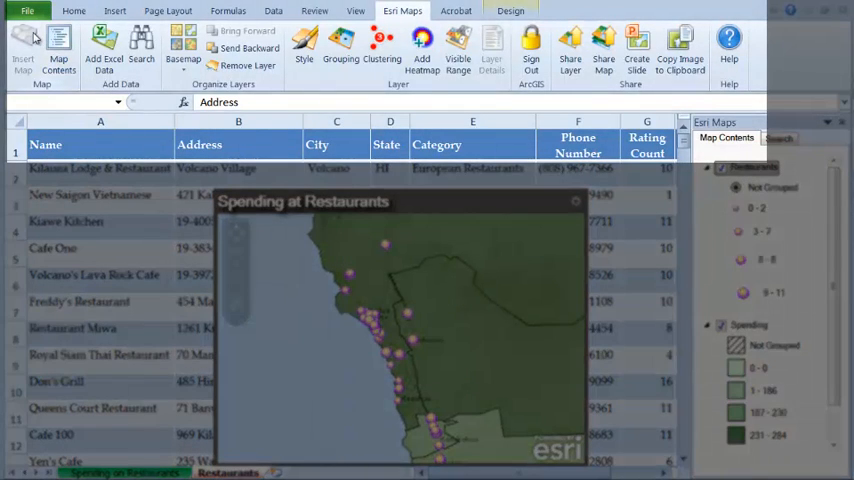
# Switch to the Spending on Restaurants sheet of monthly spending by zip code.
pyautogui.click(184, 48)
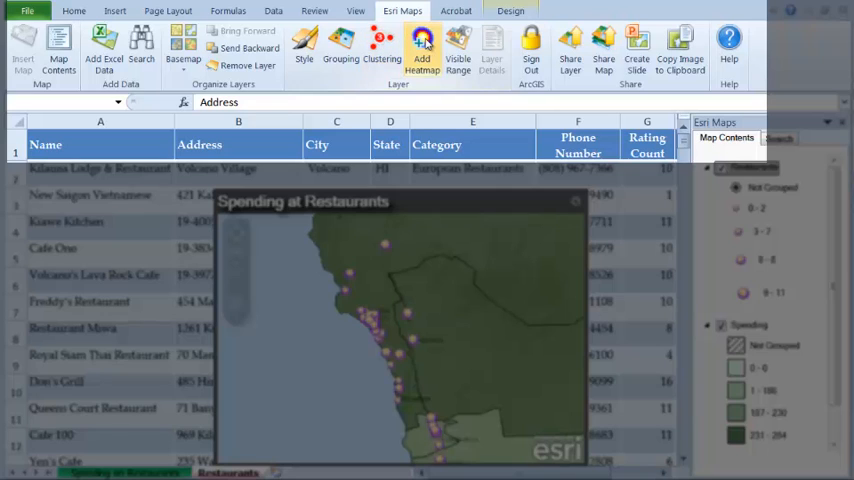
pyautogui.moveTo(422, 50)
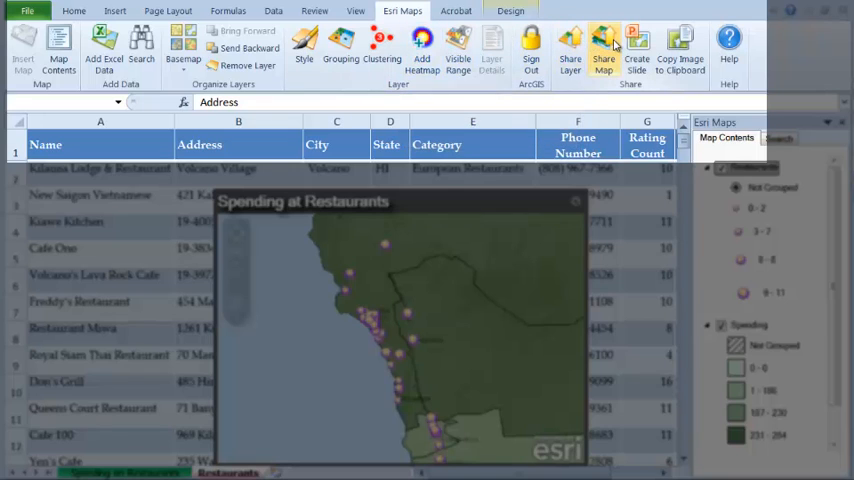
pyautogui.moveTo(610, 48)
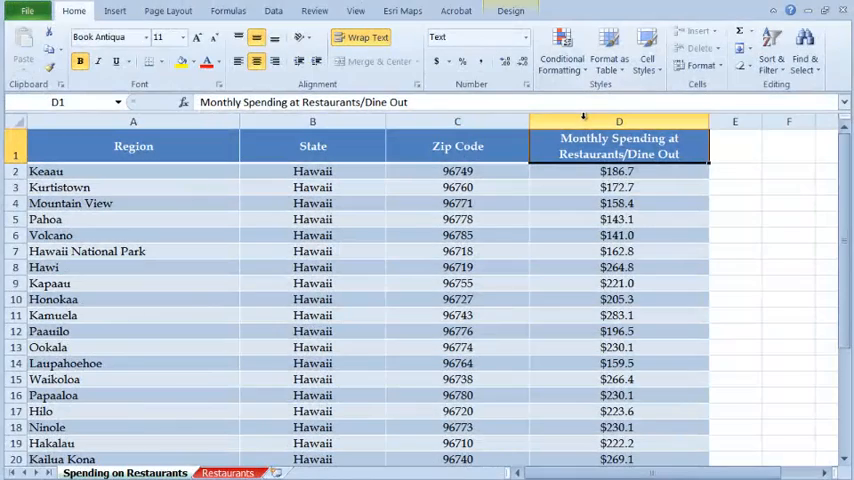
# Inspect the Keaau spending value and a zip code cell in the spending table.
pyautogui.click(618, 172)
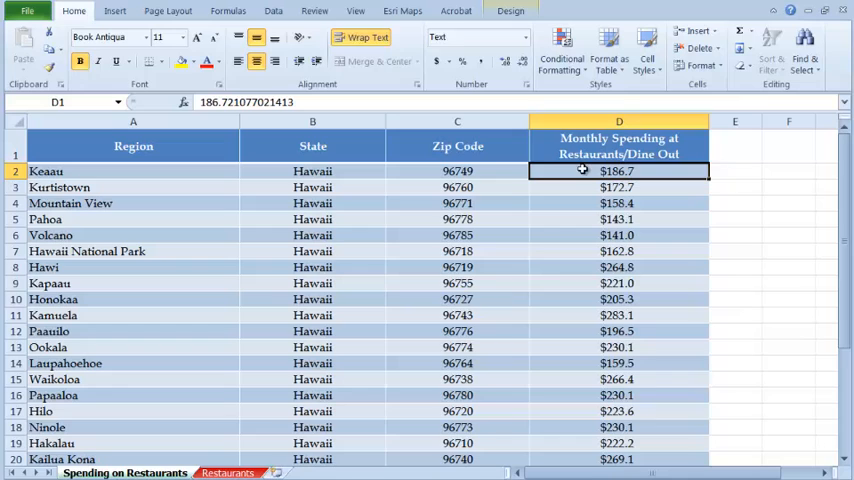
pyautogui.click(618, 188)
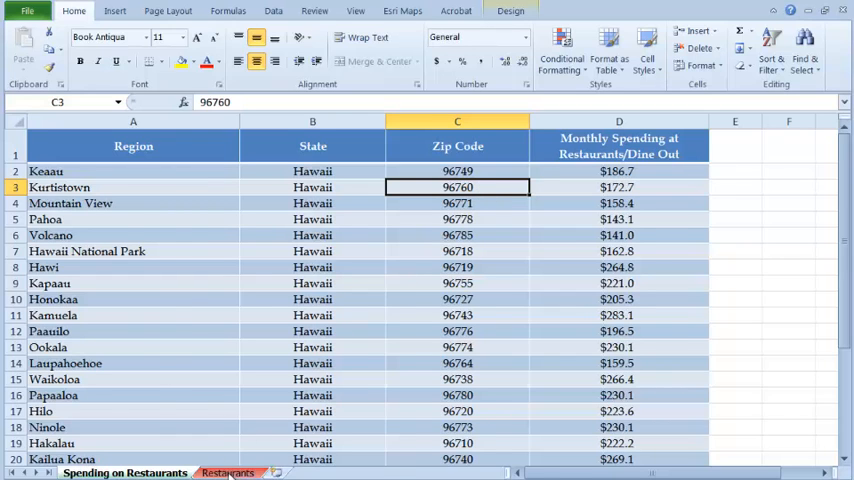
# On the Restaurants sheet, review the first restaurants' names through states and their addresses.
pyautogui.click(224, 472)
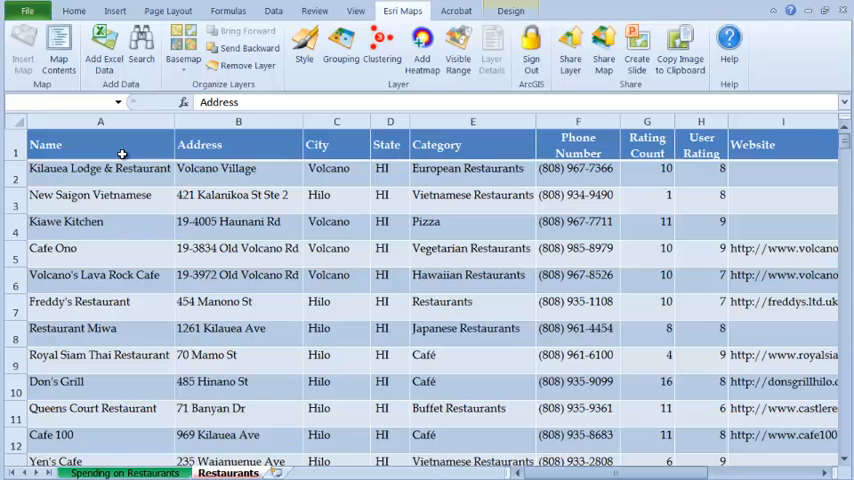
pyautogui.moveTo(100, 144); pyautogui.dragTo(388, 256)
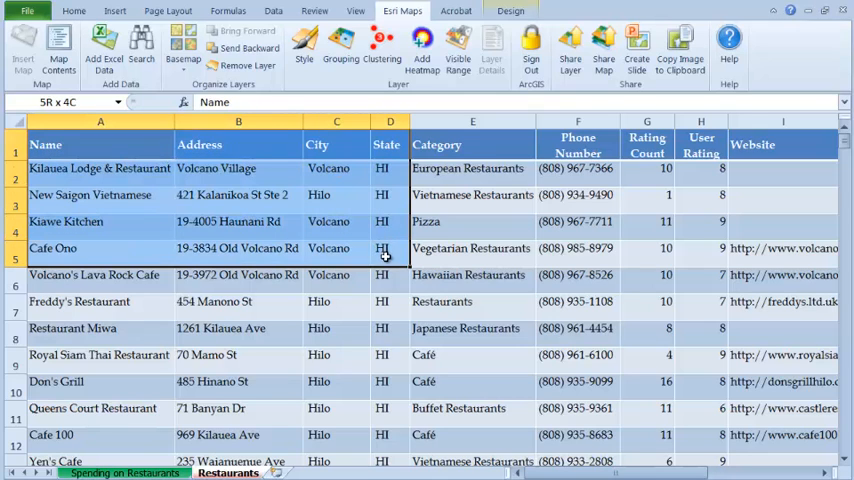
pyautogui.click(234, 168)
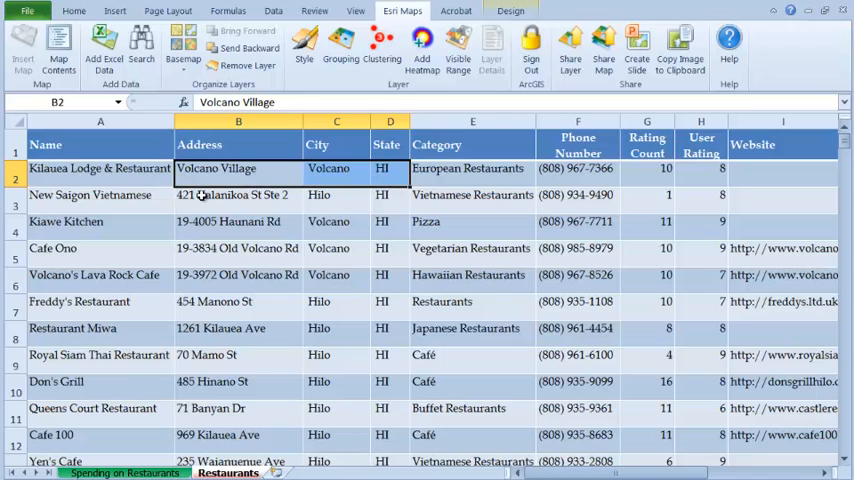
pyautogui.click(238, 194)
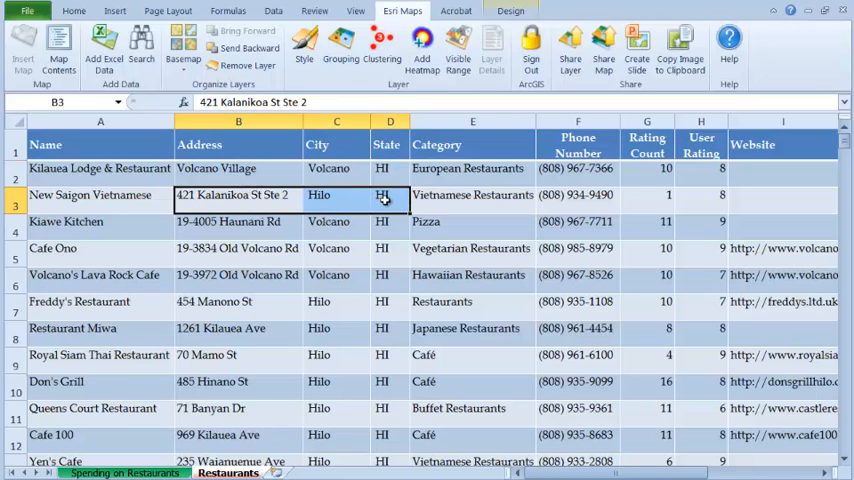
pyautogui.moveTo(396, 202)
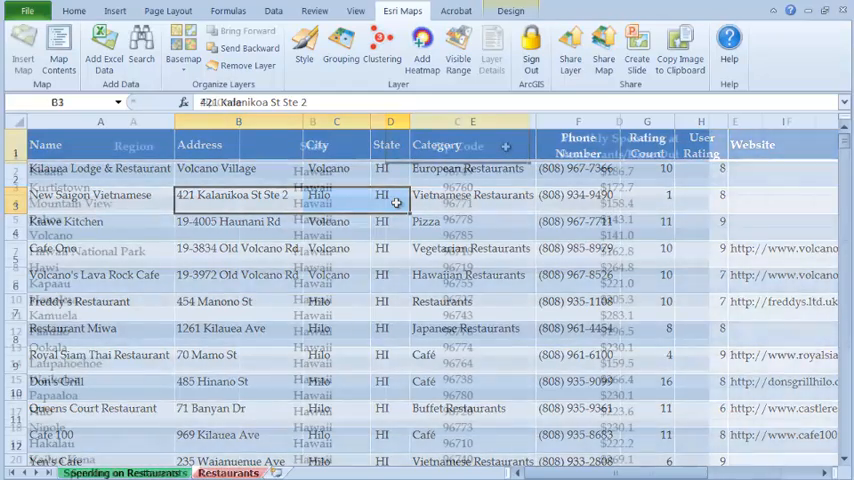
# Add the A1:D29 spending table to the map located by ZIP Code.
pyautogui.click(20, 36)
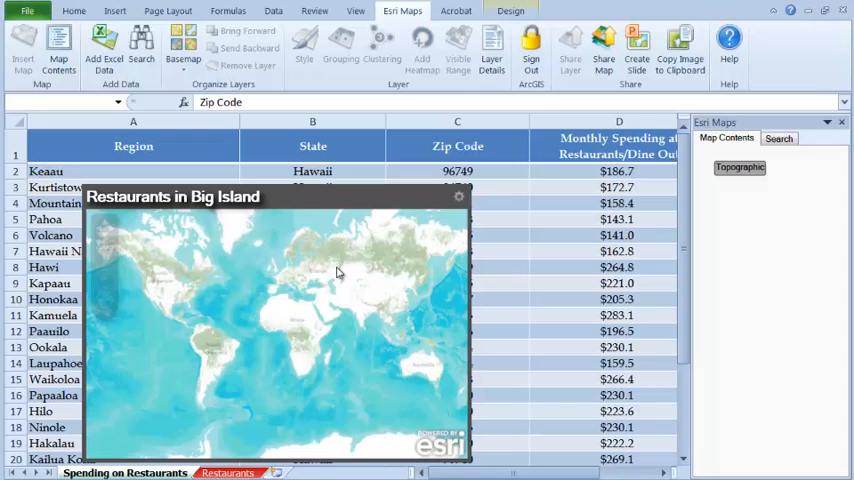
pyautogui.click(96, 40)
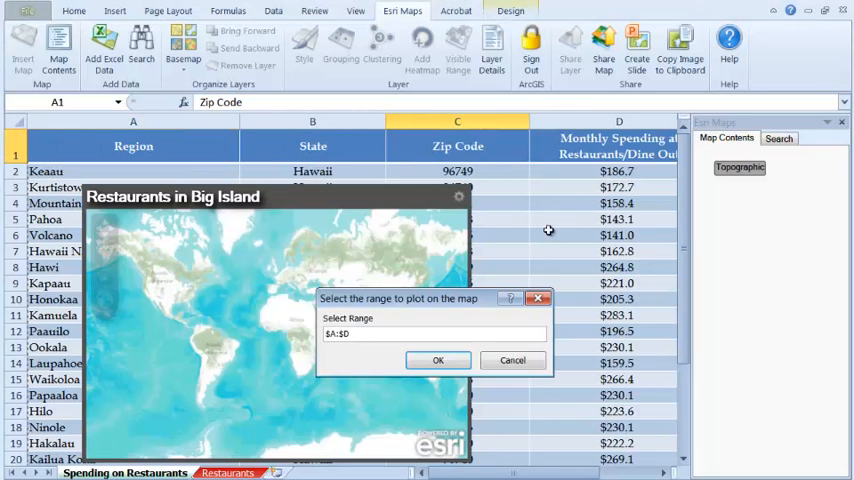
pyautogui.click(438, 360)
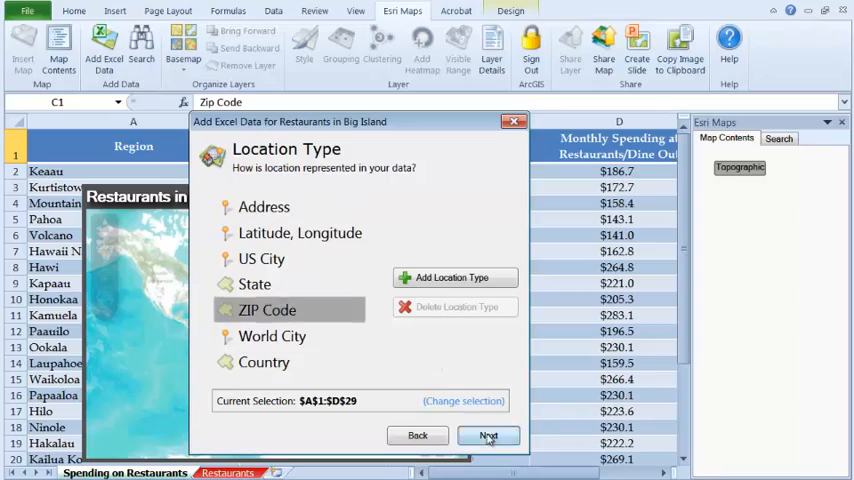
pyautogui.click(488, 436)
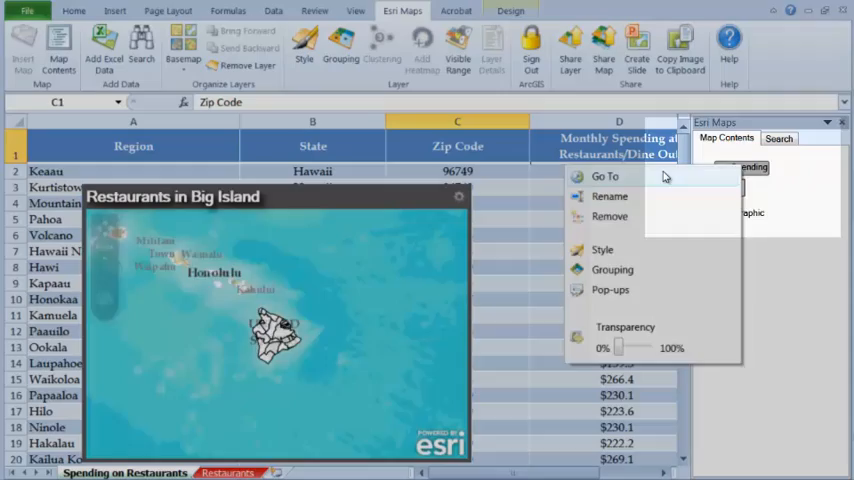
# Shade the zip areas by monthly spending using Natural Breaks grouping.
pyautogui.click(610, 268)
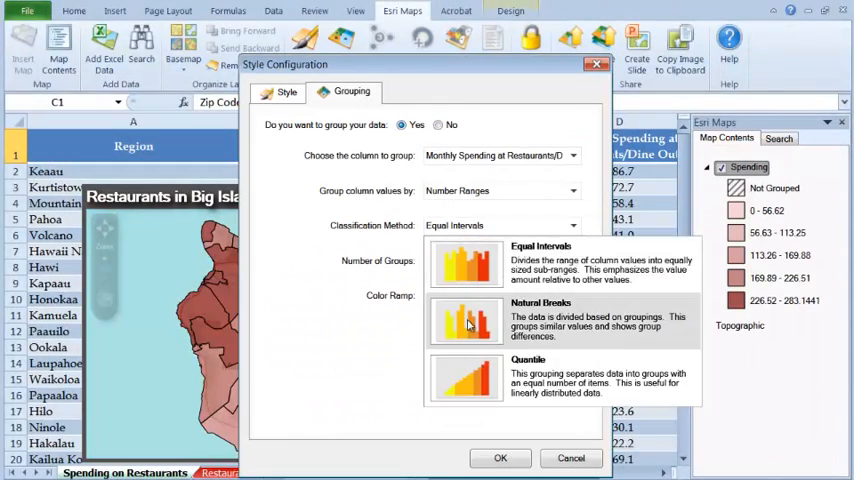
pyautogui.click(500, 458)
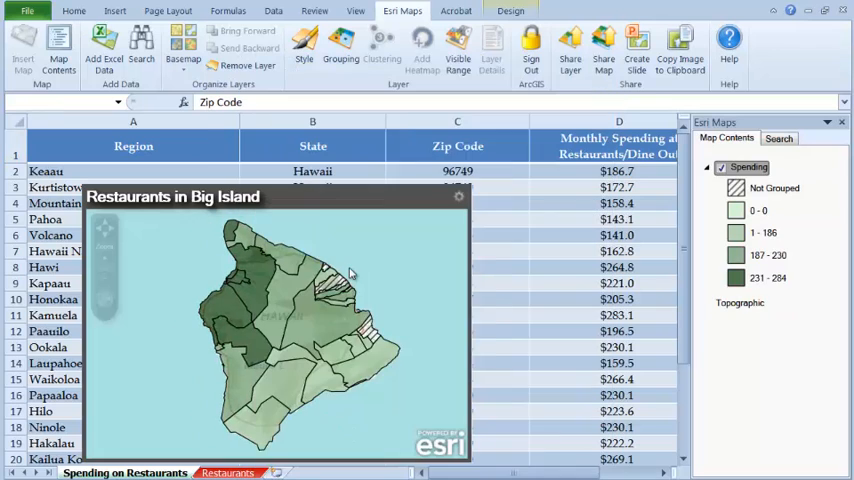
# Add the restaurants as purple points sized by Rating Count with a wider min/max size range.
pyautogui.click(104, 40)
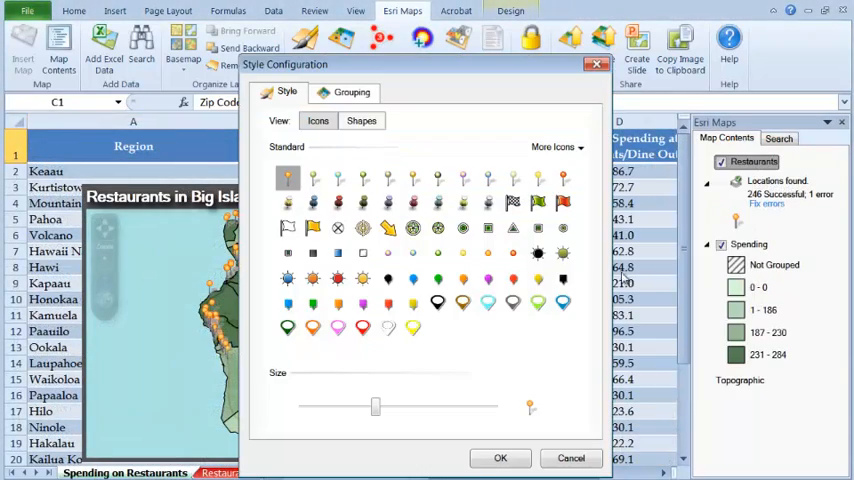
pyautogui.click(348, 92)
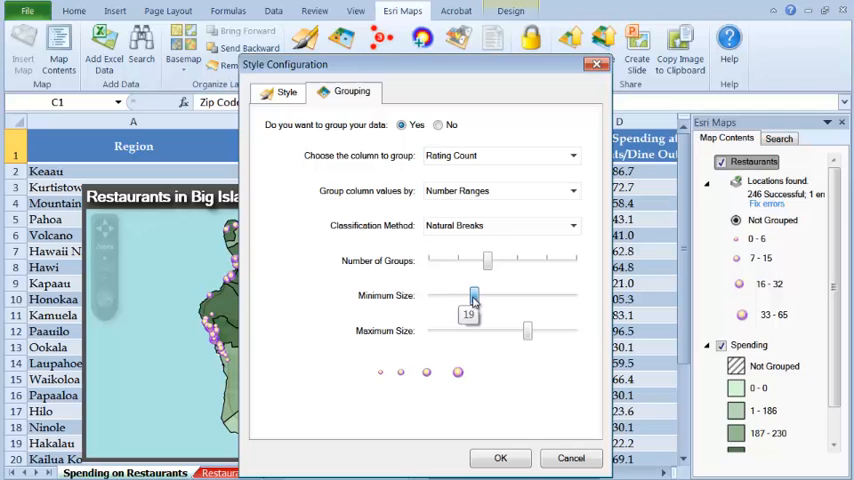
pyautogui.moveTo(470, 296); pyautogui.dragTo(480, 296)
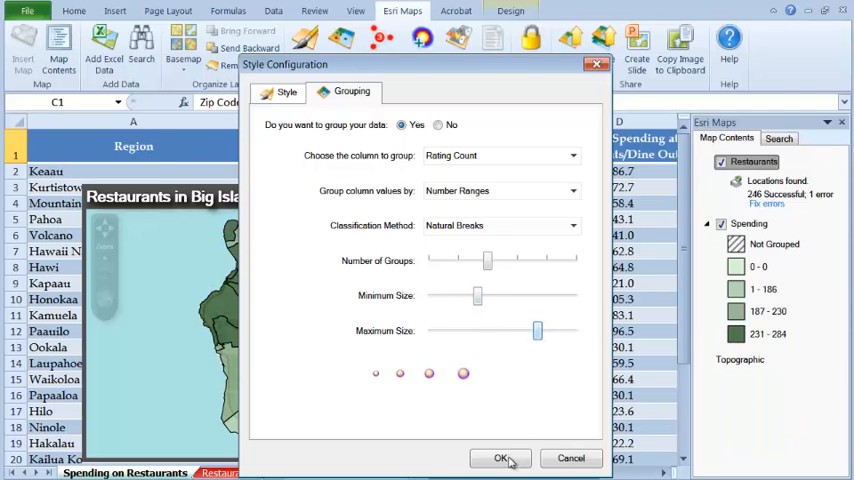
pyautogui.click(500, 458)
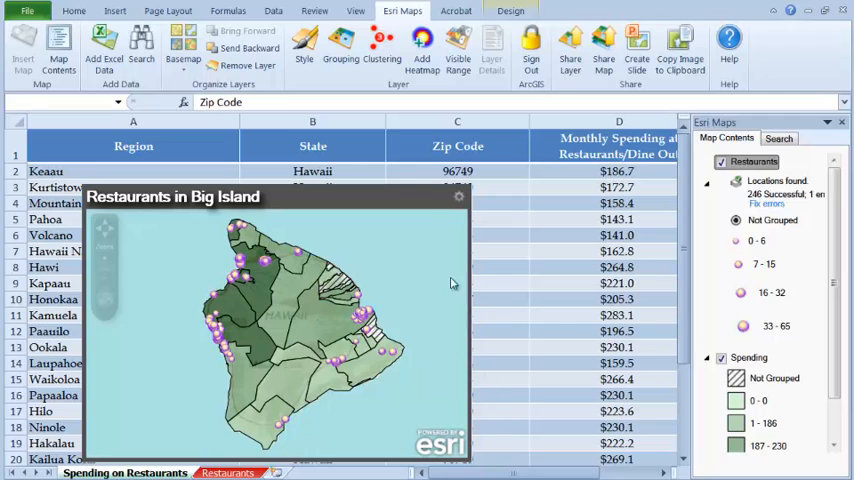
# Cluster the restaurant points and add a restaurant heat map layer.
pyautogui.click(380, 50)
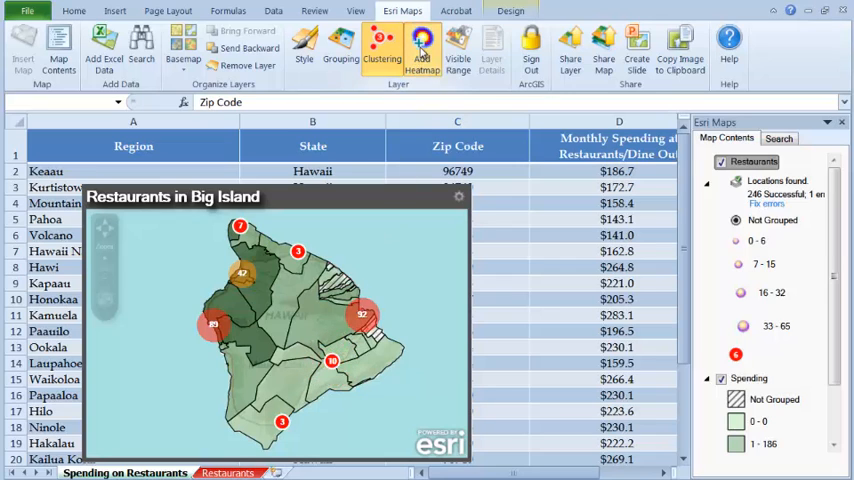
pyautogui.click(420, 52)
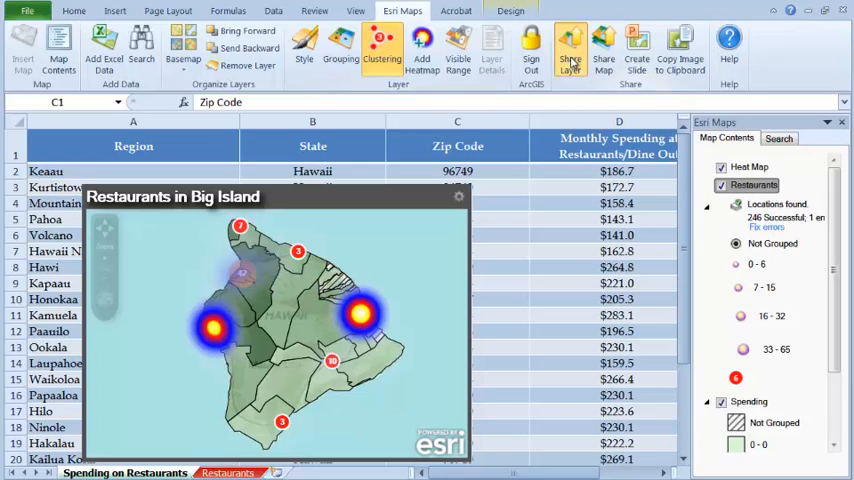
# Share the Restaurants layer with the organization on ArcGIS Online.
pyautogui.click(570, 48)
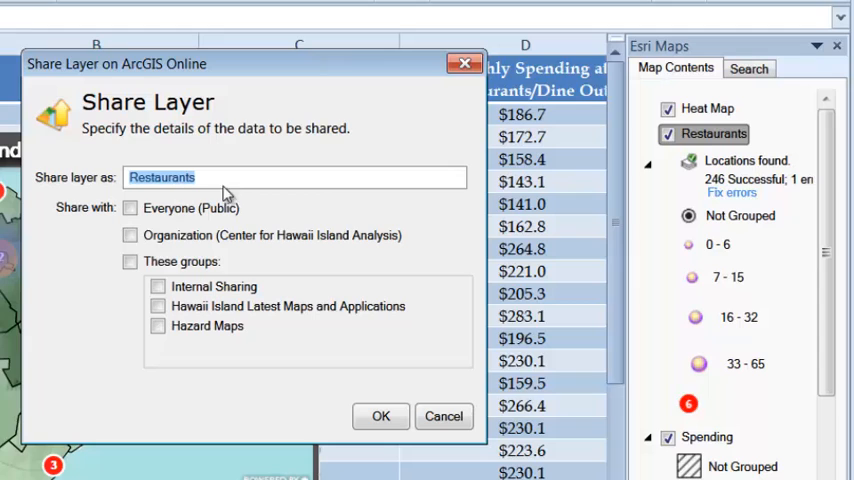
pyautogui.click(130, 236)
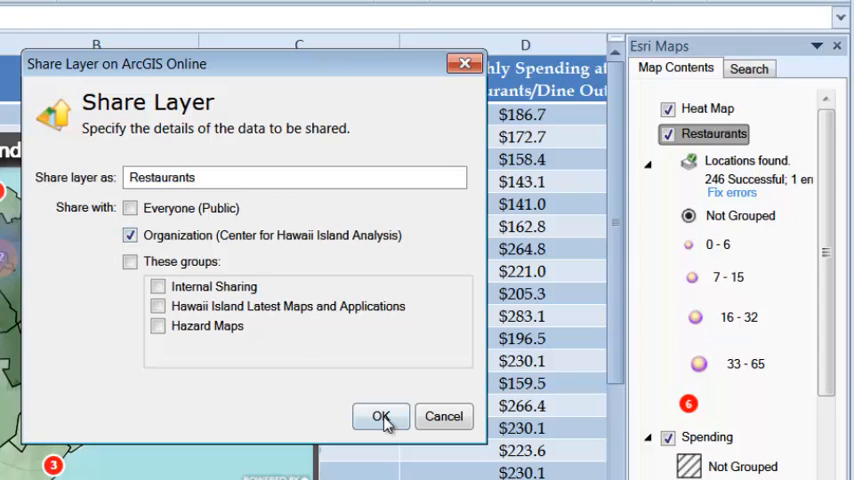
pyautogui.click(380, 416)
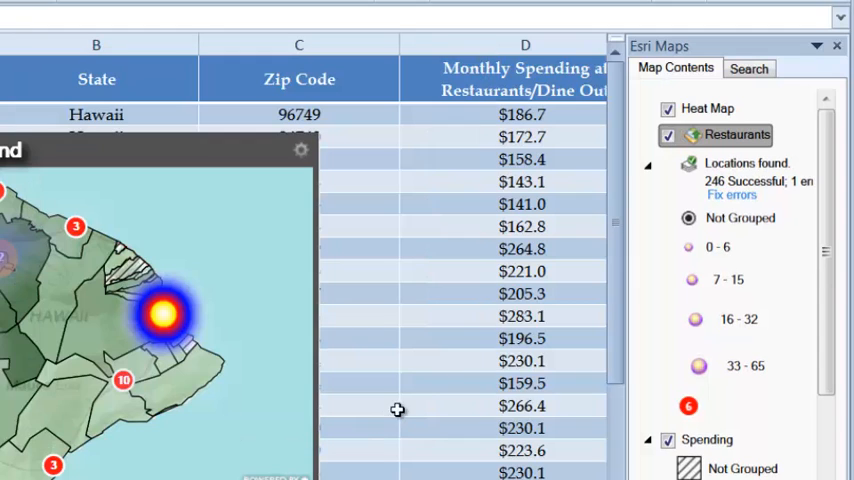
pyautogui.moveTo(692, 136)
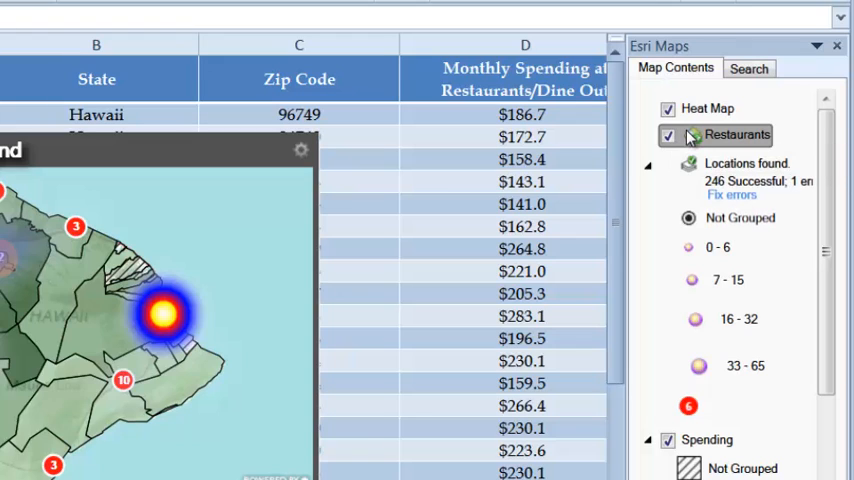
# Search the layer catalogue for 'restaurants'.
pyautogui.click(748, 68)
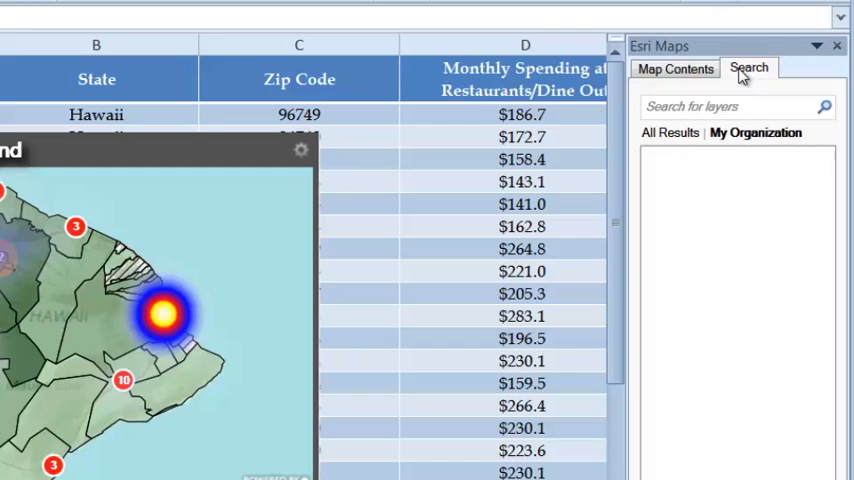
pyautogui.write('restaurants')
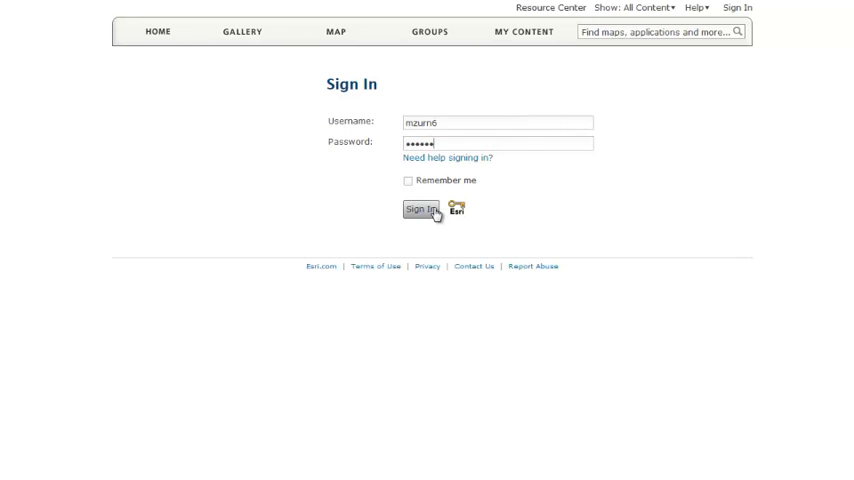
# Sign in to ArcGIS Online and open the Restaurants in Big Island feature service in the map viewer.
pyautogui.click(418, 210)
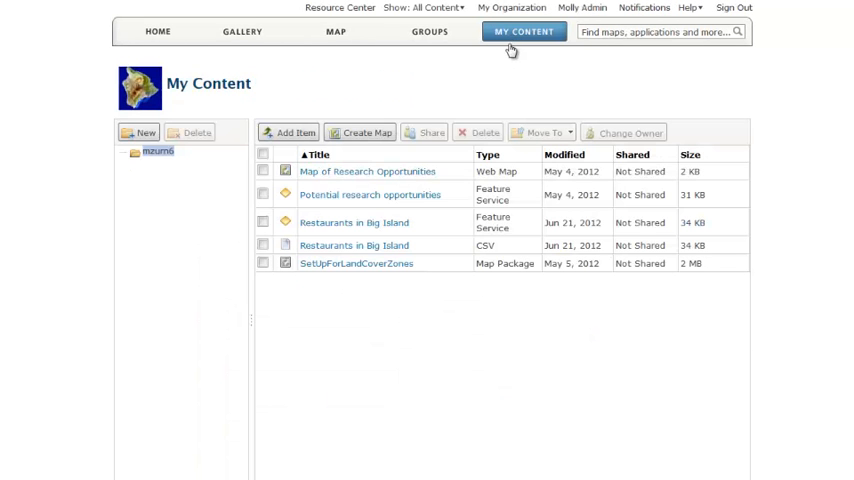
pyautogui.moveTo(360, 224)
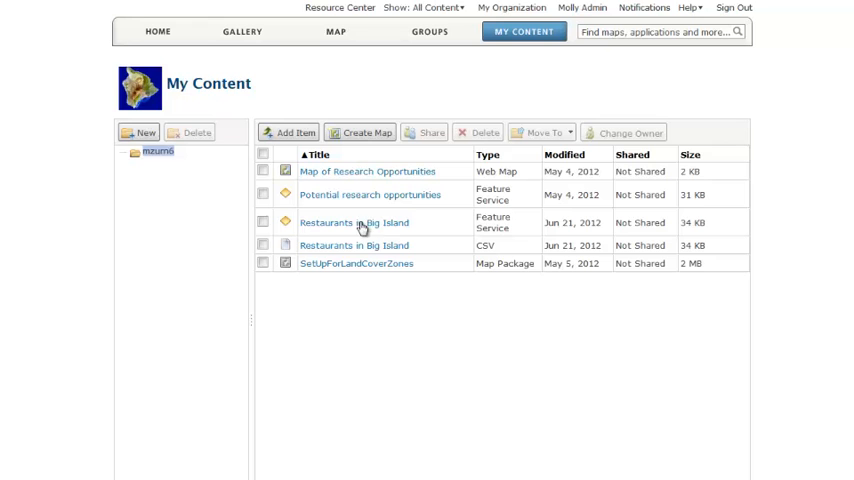
pyautogui.click(356, 222)
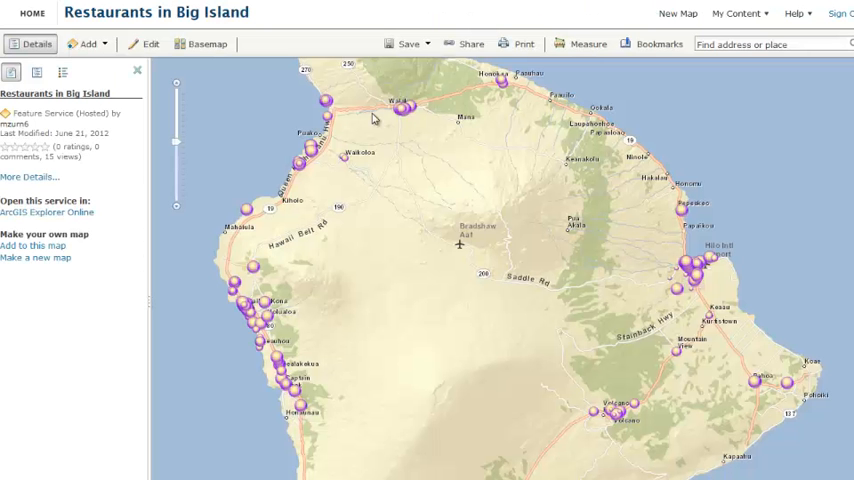